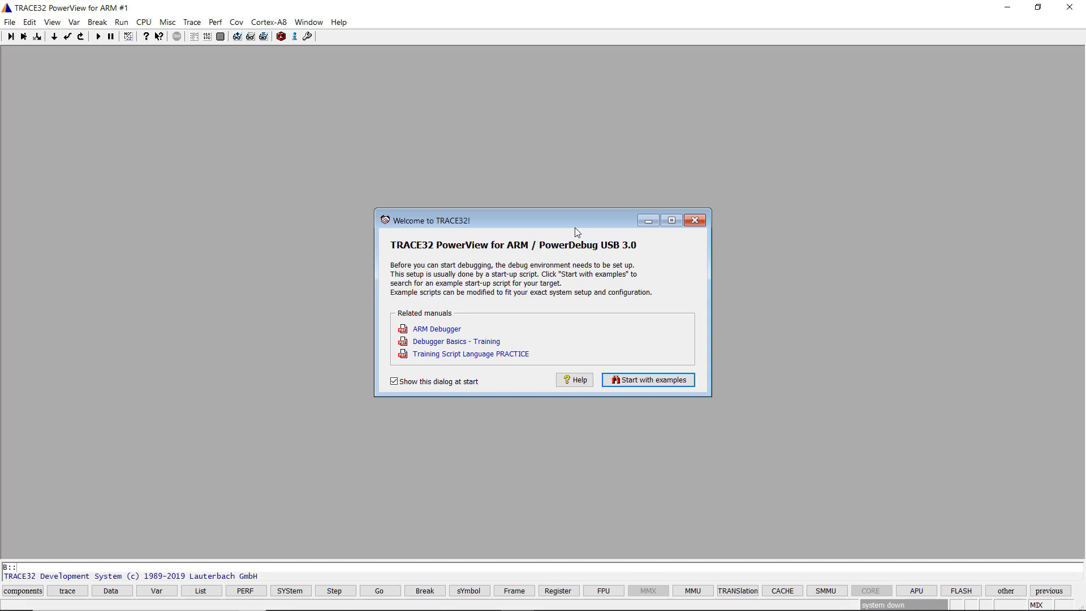
Step: Search scripts for 'STM32' and select the STM32F3xx internal flash programming example
{"action": "left_click", "coordinate": [10, 22]}
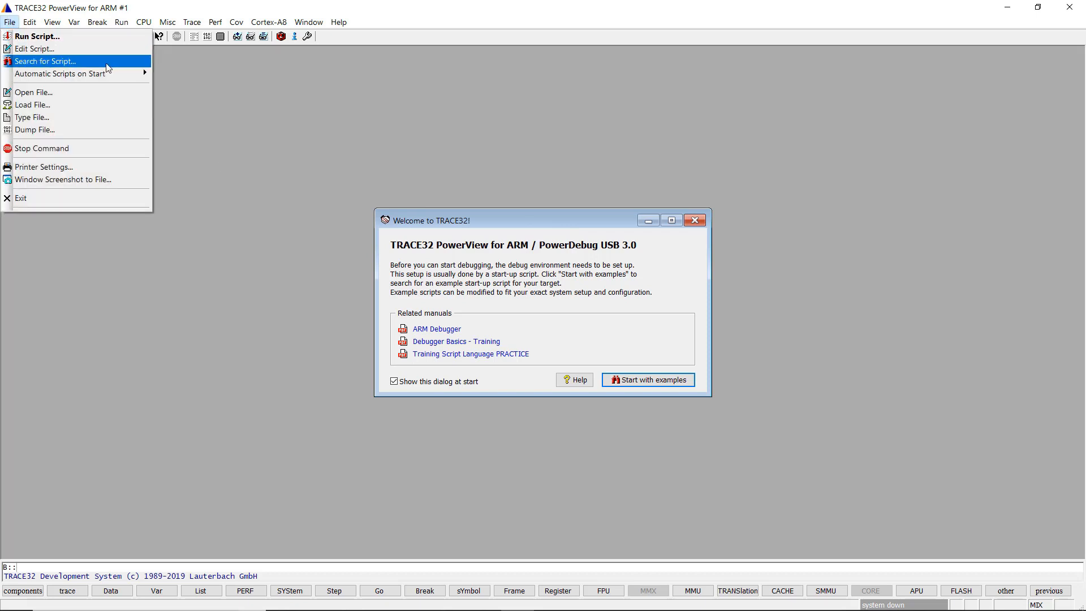
{"action": "left_click", "coordinate": [45, 62]}
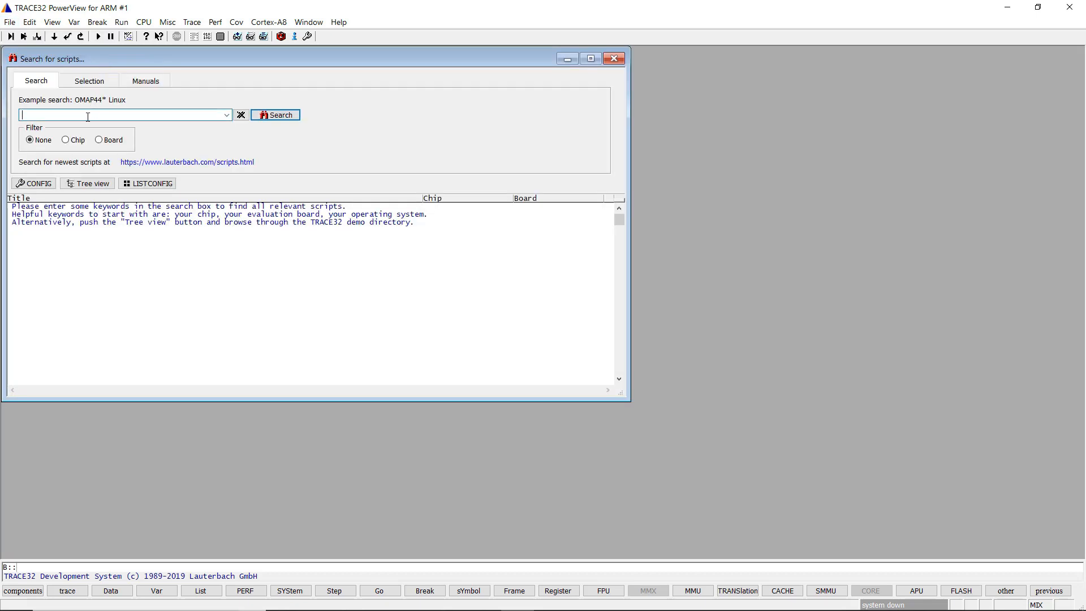
{"action": "type", "text": "STM32F3 flash"}
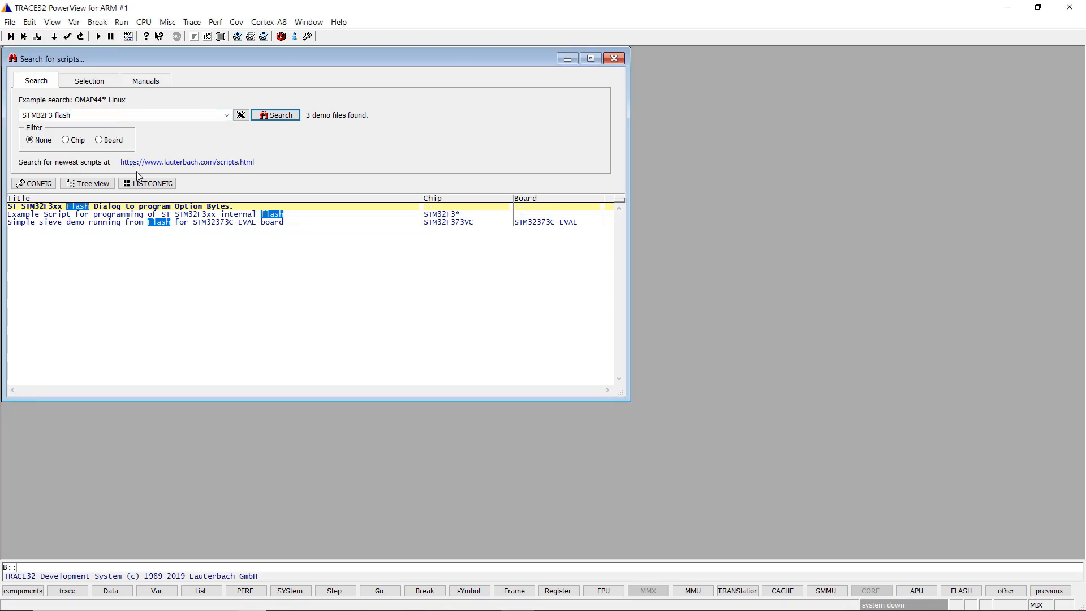
{"action": "left_click", "coordinate": [138, 214]}
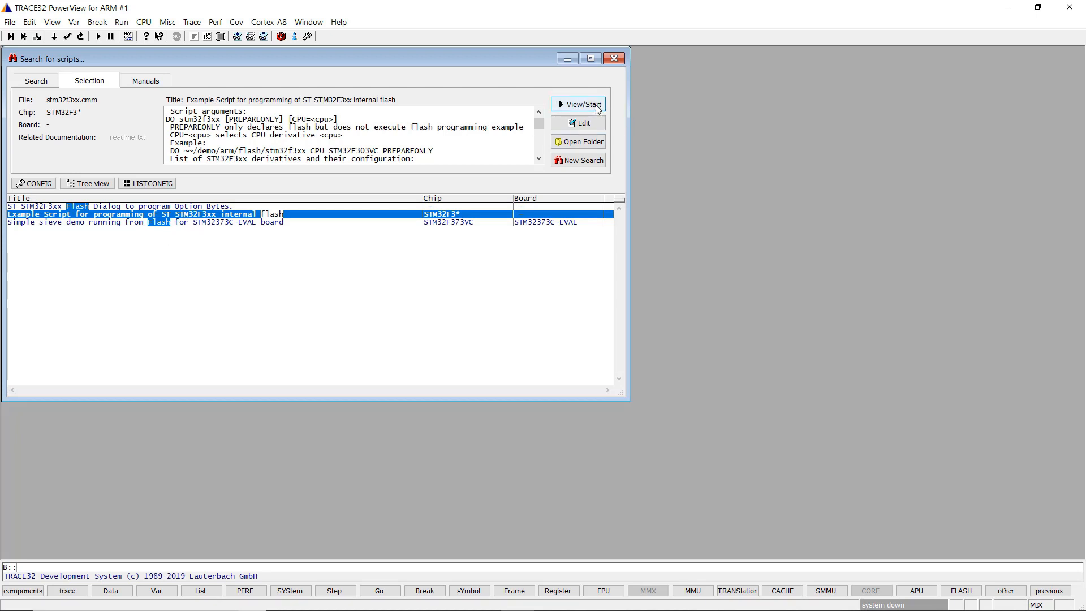
Step: Start the STM32F3xx flash script and confirm the STM32F3 CPU choice
{"action": "left_click", "coordinate": [582, 104]}
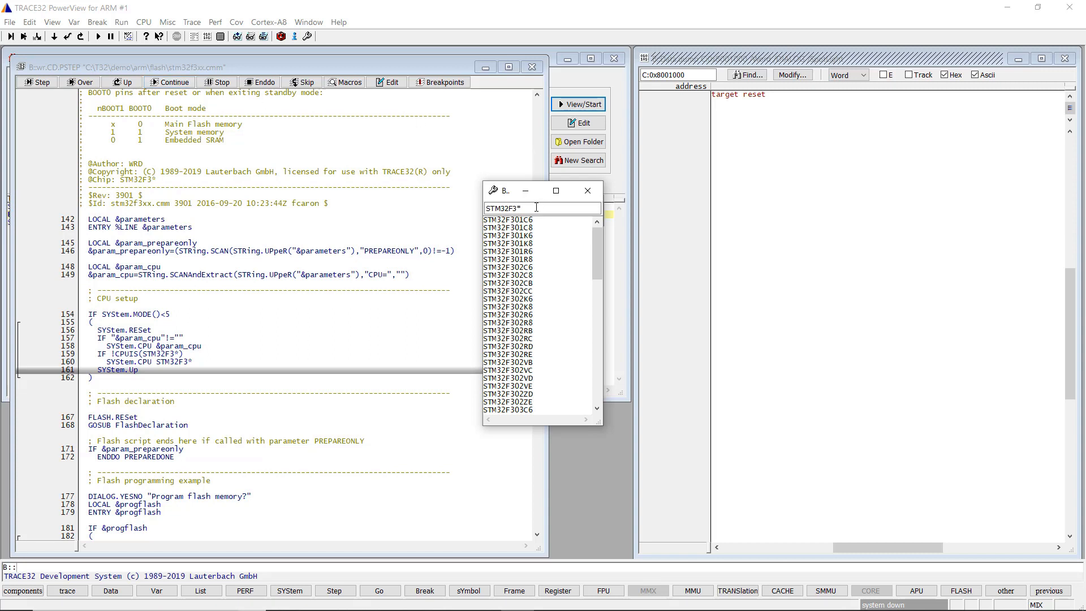
{"action": "key", "text": "BackSpace"}
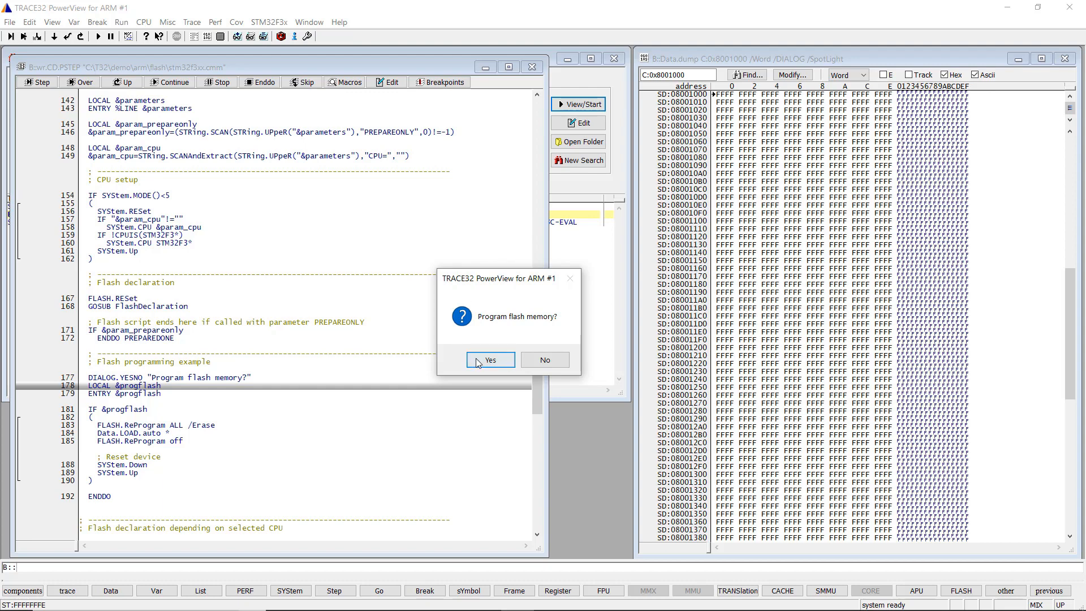
Step: Answer Yes to 'Program flash memory?' and browse into the stm hardware demo folder
{"action": "left_click", "coordinate": [490, 359]}
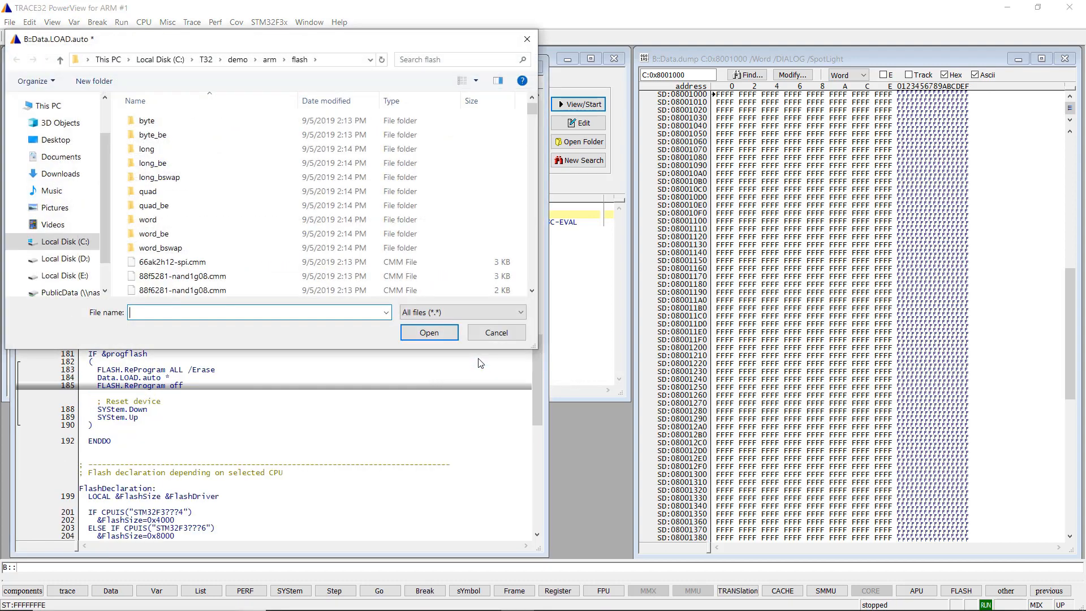
{"action": "left_click", "coordinate": [309, 58]}
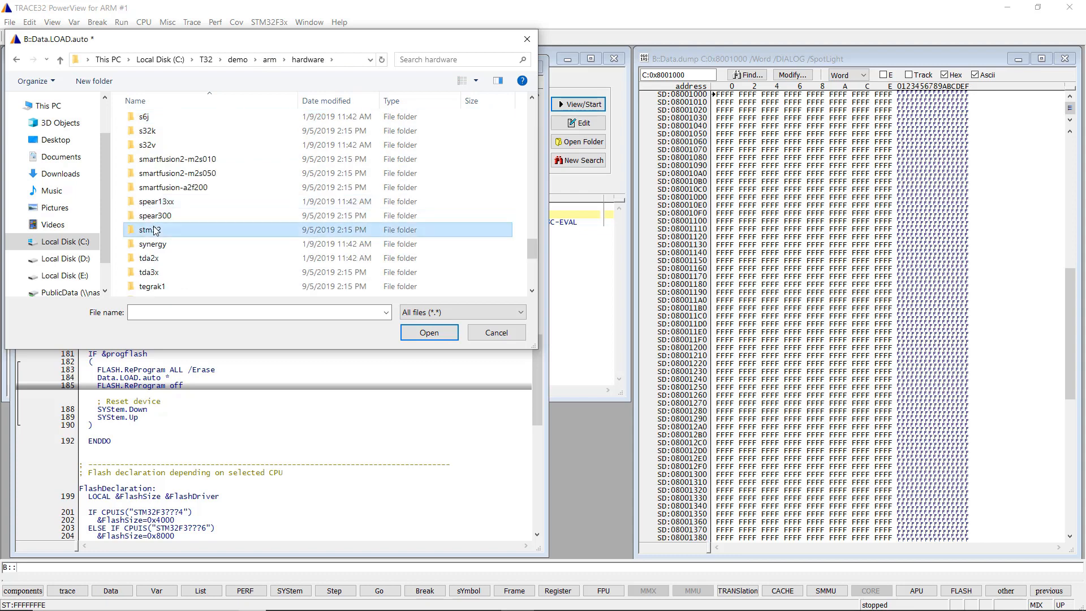
{"action": "double_click", "coordinate": [148, 229]}
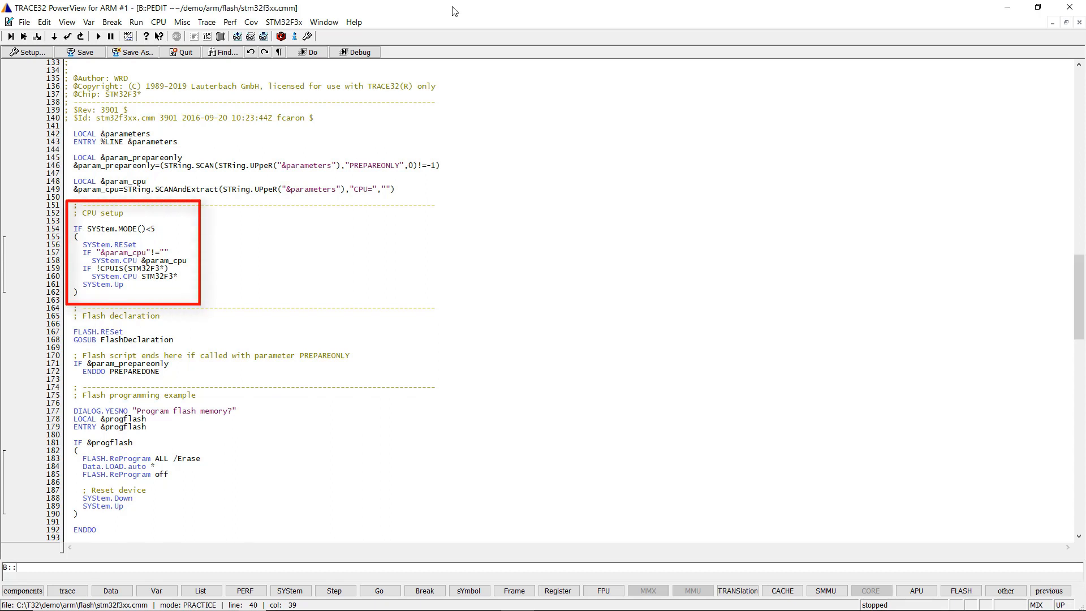
Step: Jump to the FlashDeclaration label in the stm32f3xx.cmm script via Goto label
{"action": "right_click", "coordinate": [143, 340]}
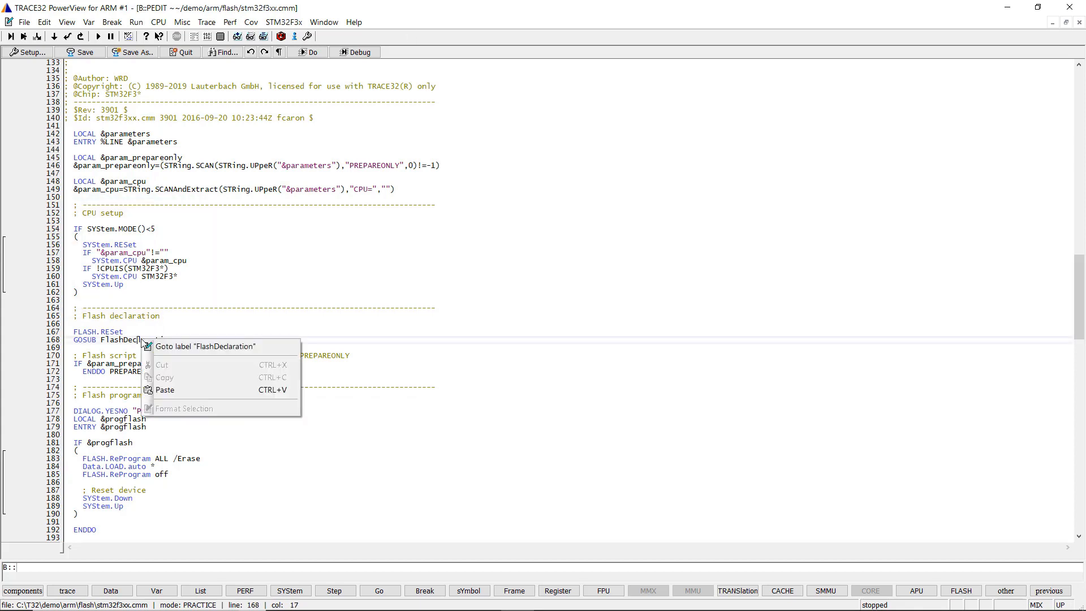
{"action": "left_click", "coordinate": [205, 347]}
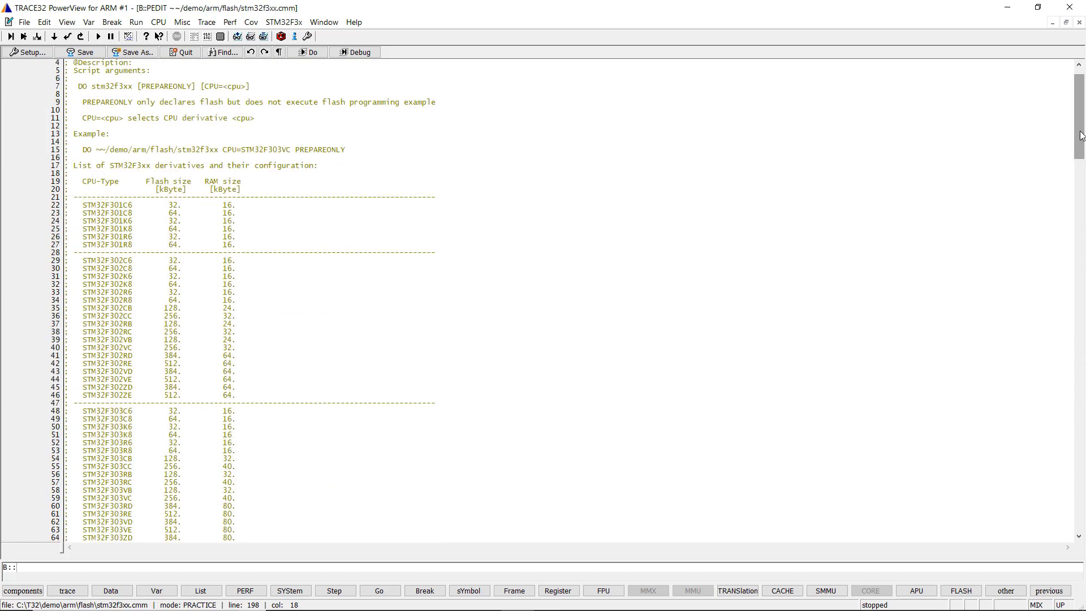
{"action": "mouse_move", "coordinate": [1042, 153]}
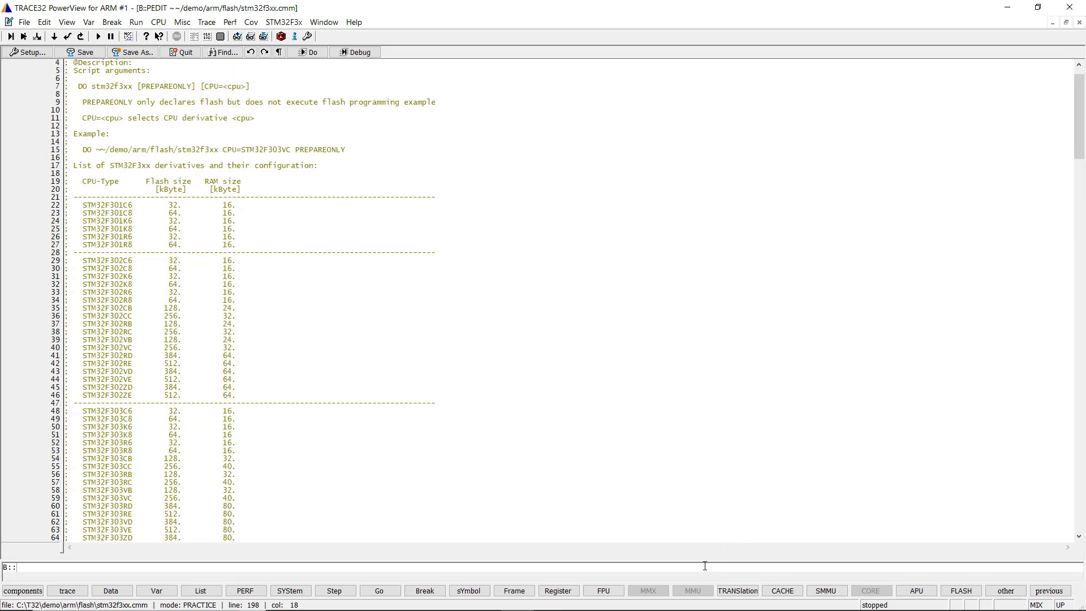
Step: Run DO ~~/demo/arm/flash/stm32f3xx.cmm CPU=STM32F373VC PREPAREONLY from the command line
{"action": "type", "text": "DO ~~/demo/arm/flash/stm32f3xx.cmm CPU=STM32F373VC PREPAREONLY"}
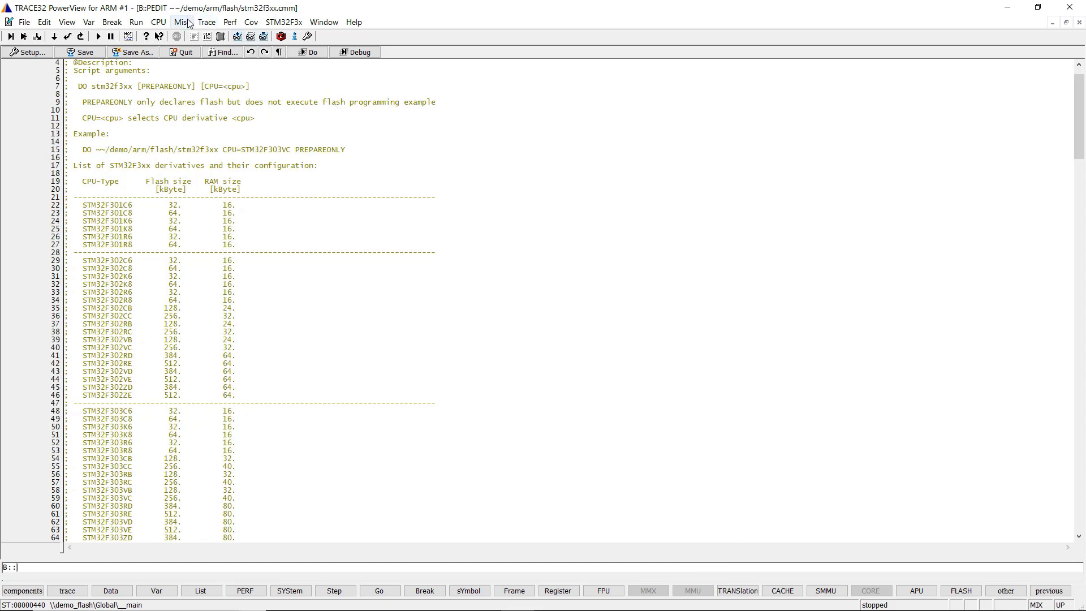
Step: From FLASH.List, dump the first flash range and the 0x08000800 sector in memory windows
{"action": "left_click", "coordinate": [181, 22]}
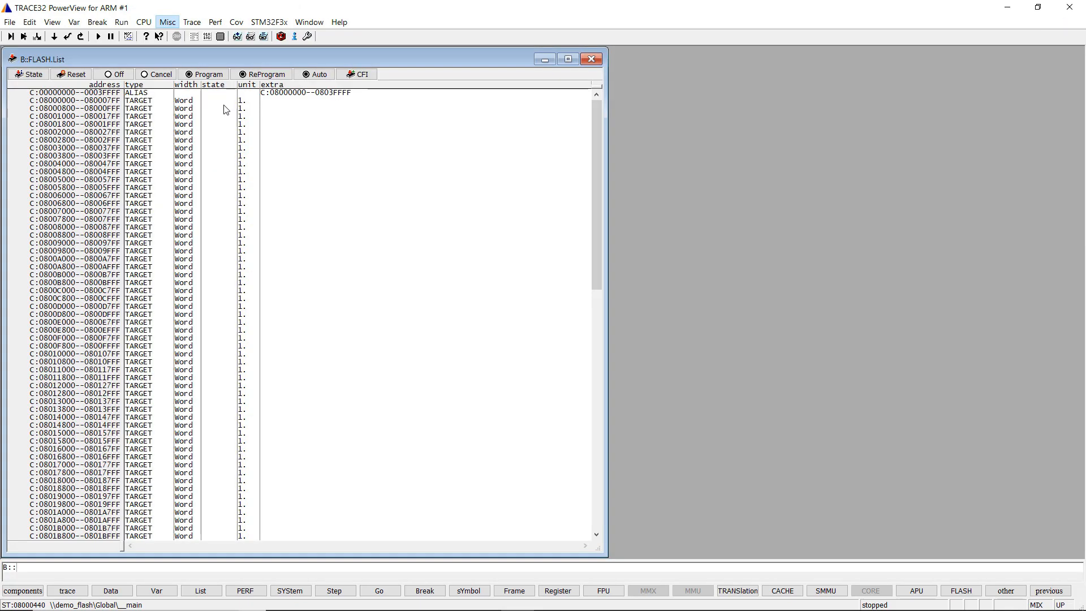
{"action": "right_click", "coordinate": [75, 100]}
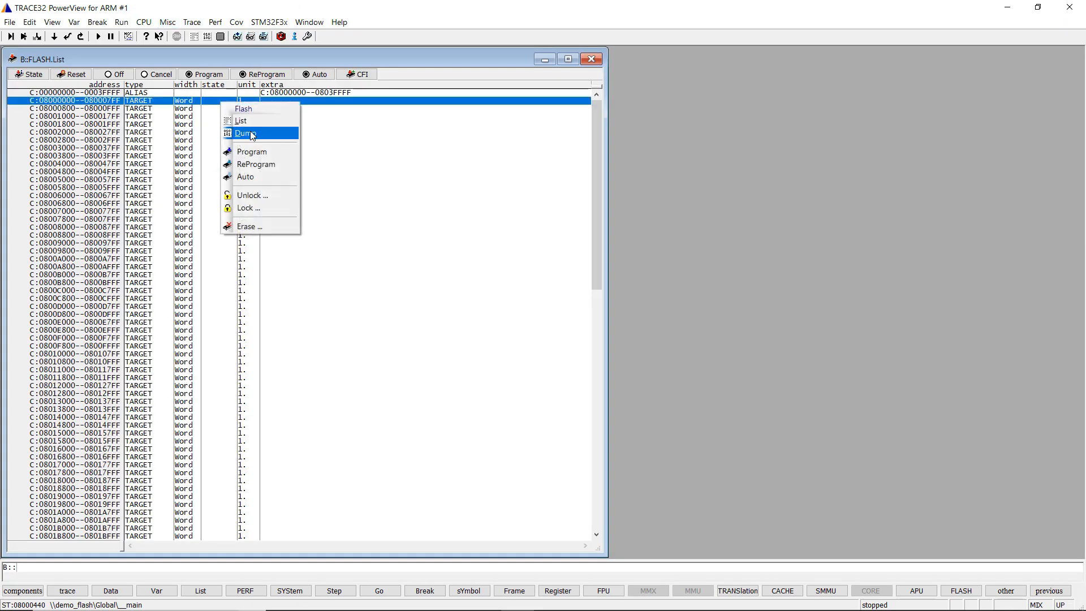
{"action": "left_click", "coordinate": [247, 134]}
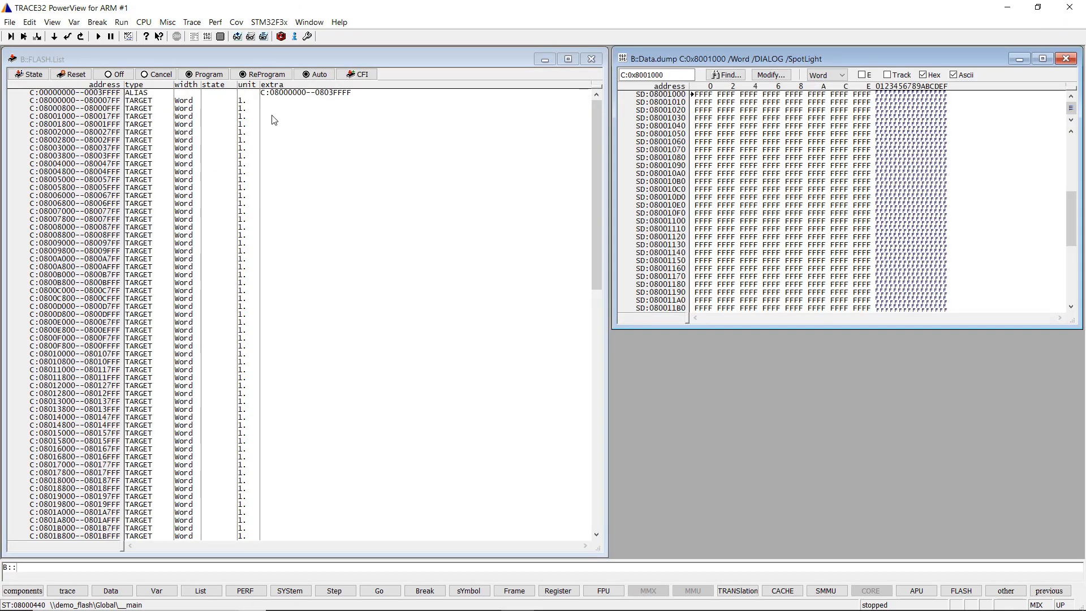
{"action": "right_click", "coordinate": [138, 109]}
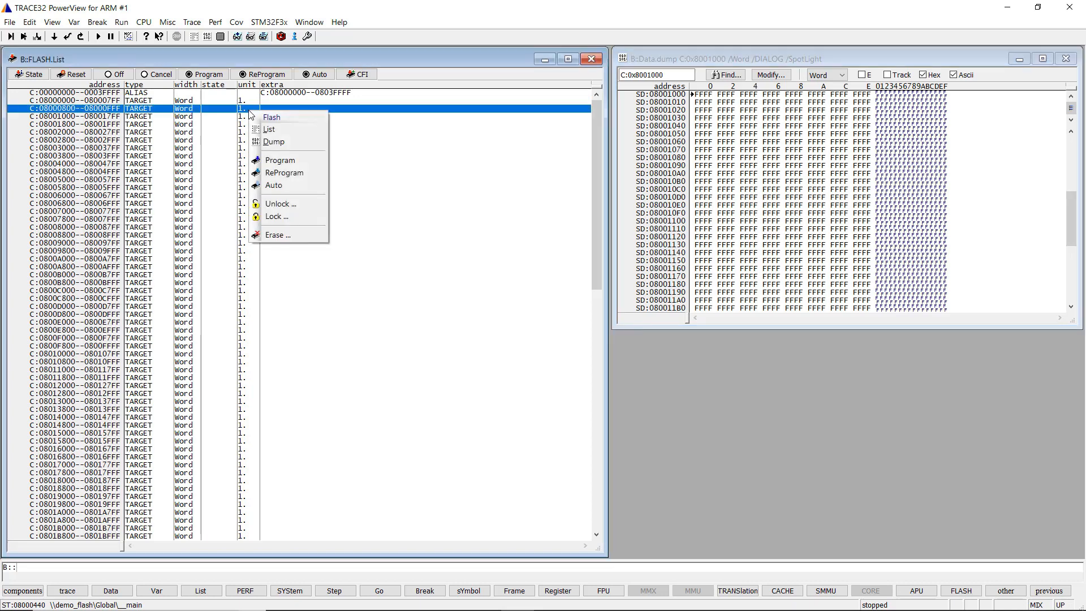
{"action": "left_click", "coordinate": [273, 142]}
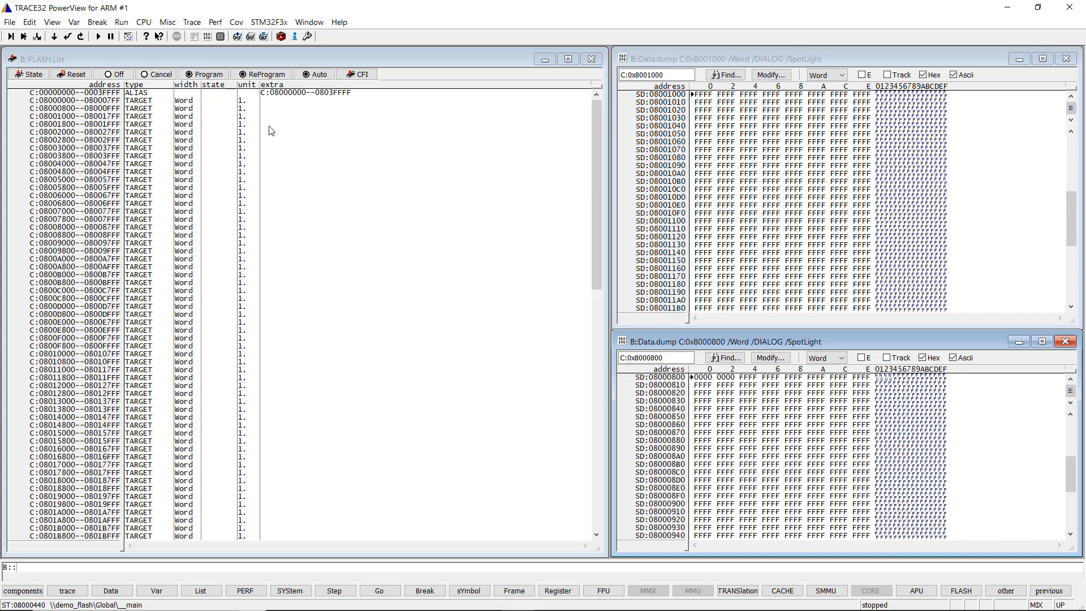
{"action": "mouse_move", "coordinate": [269, 129]}
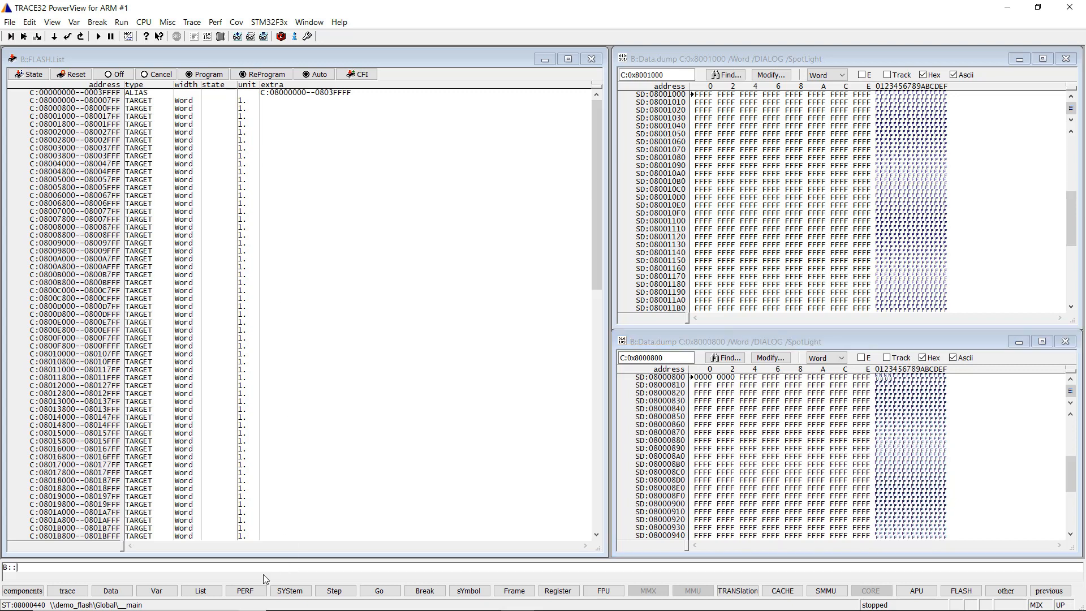
Step: Enter FLASH.ReProgram ALL so the sectors show pending and reprog states
{"action": "type", "text": "FLASH.ReP"}
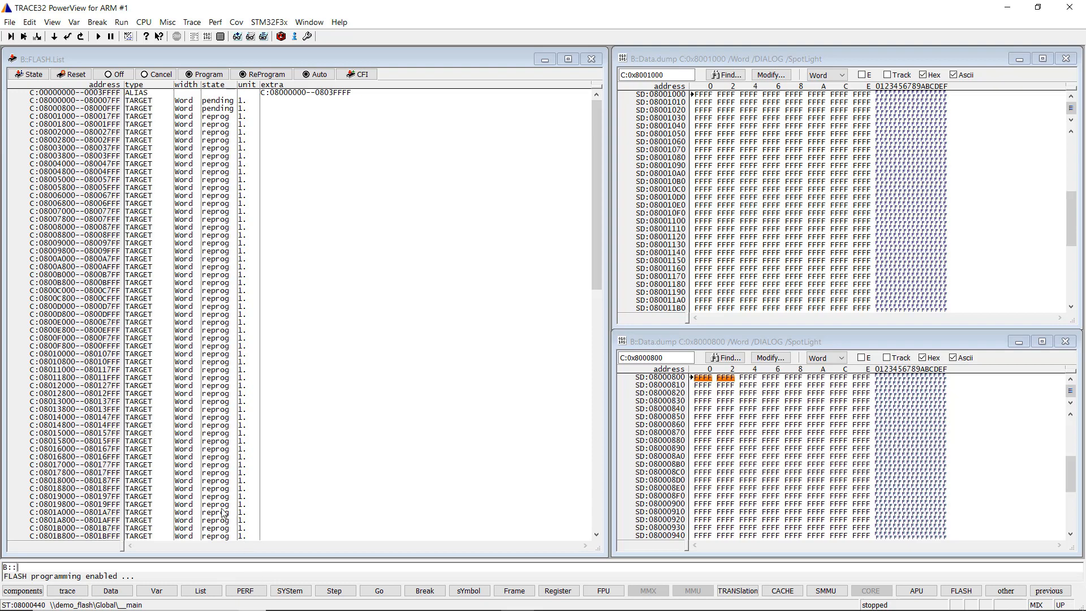
Step: Load a program file, browsing into the stm32 and stm32f3 folders toward demo_flash.axf
{"action": "left_click", "coordinate": [10, 22]}
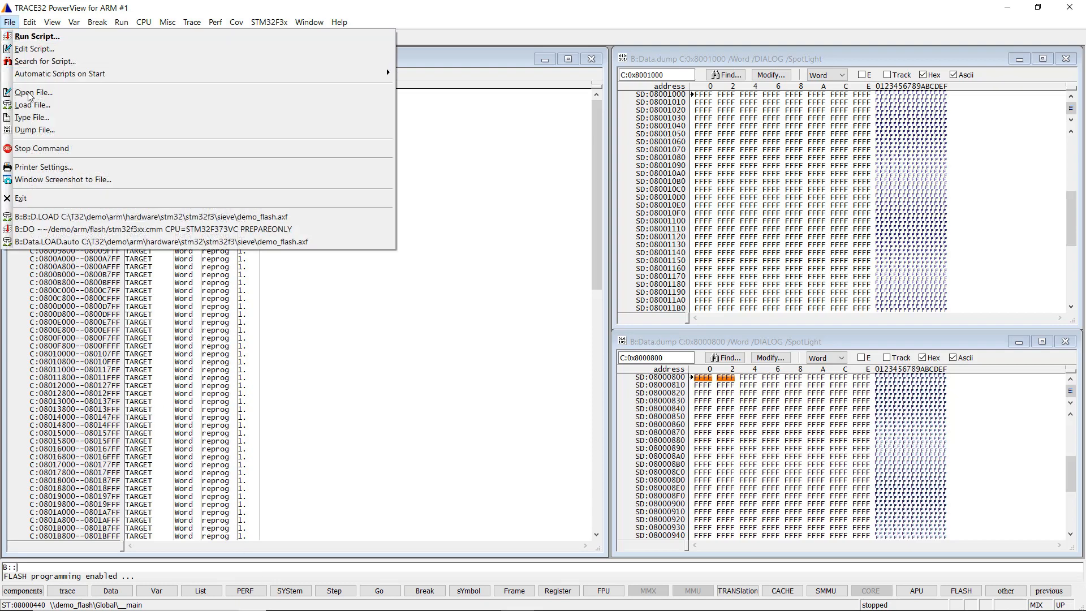
{"action": "left_click", "coordinate": [32, 92]}
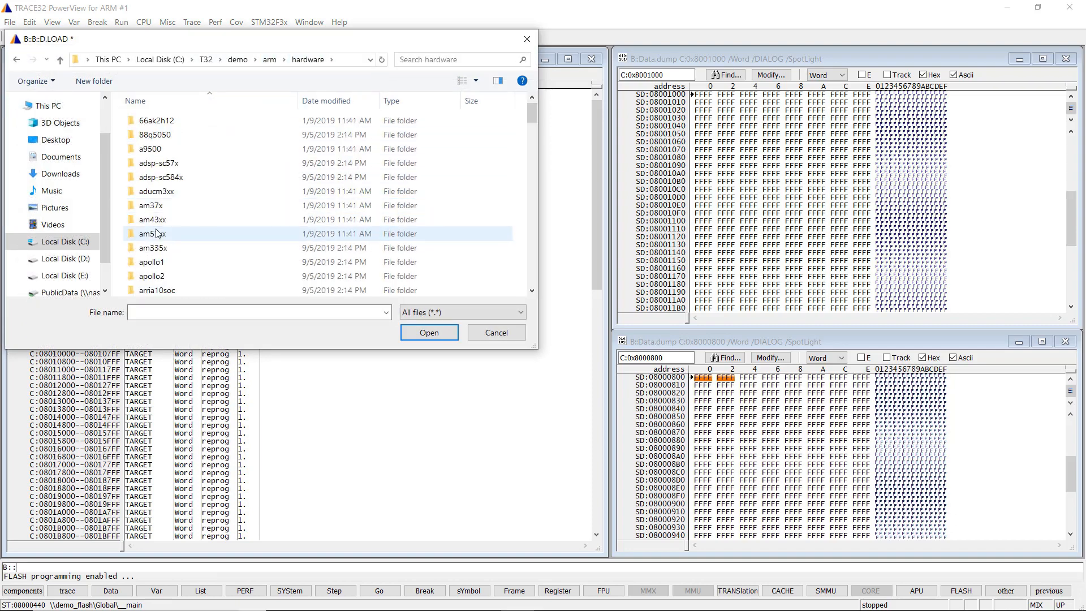
{"action": "double_click", "coordinate": [151, 234]}
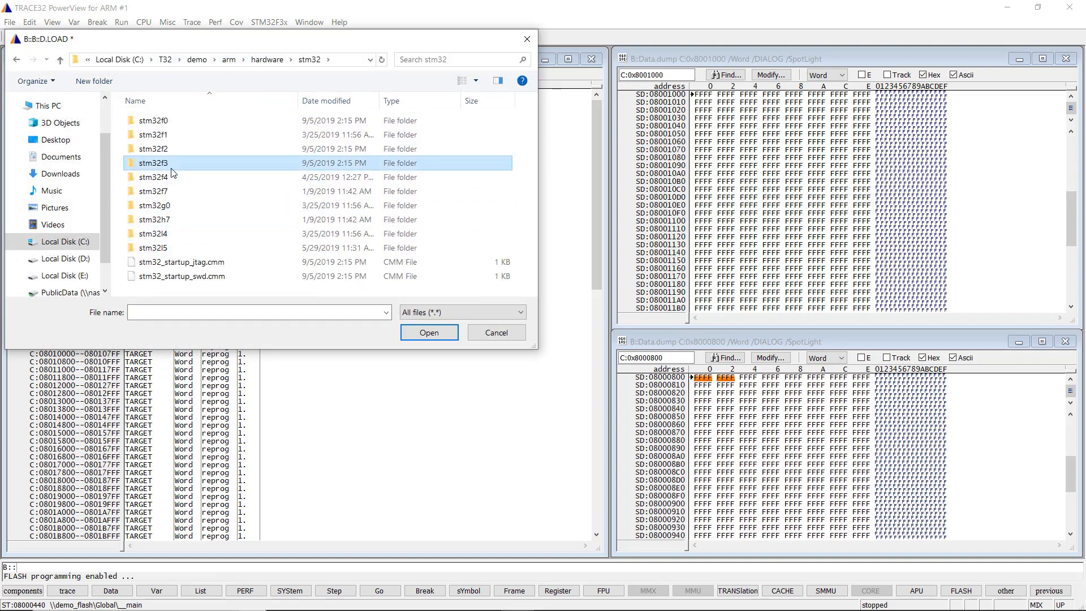
{"action": "left_click", "coordinate": [428, 333]}
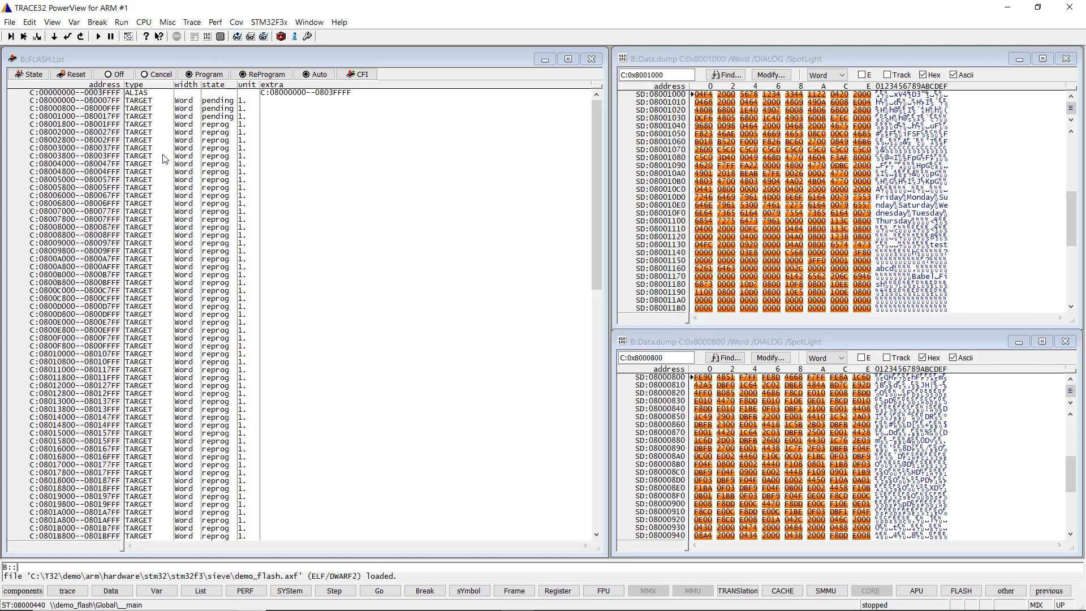
{"action": "mouse_move", "coordinate": [118, 80]}
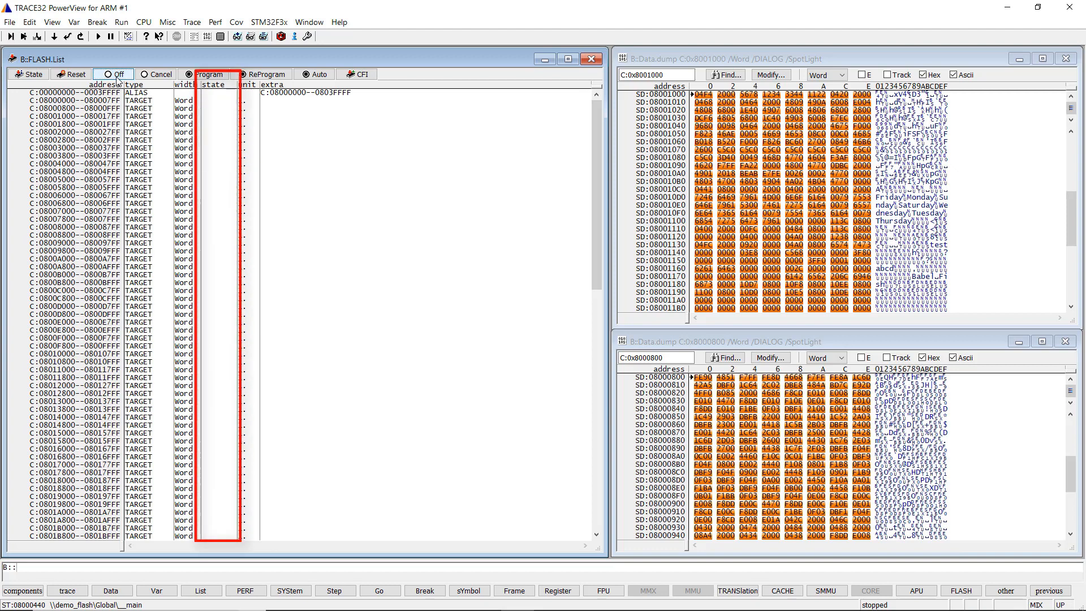
Step: Use Off in FLASH.List to end reprogramming and commit the sectors
{"action": "left_click", "coordinate": [104, 74]}
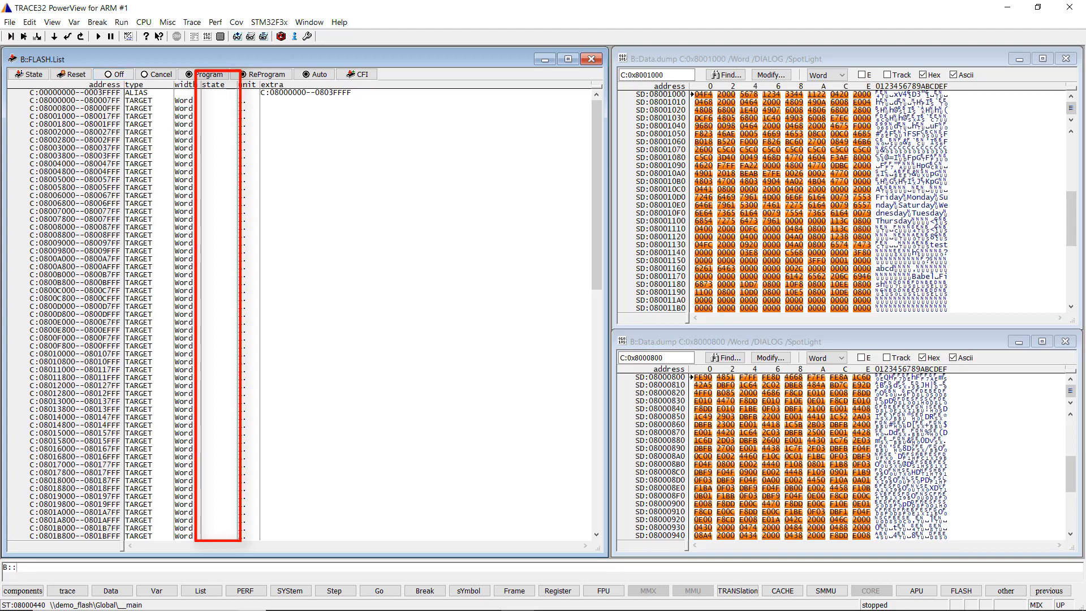
{"action": "left_click", "coordinate": [105, 75]}
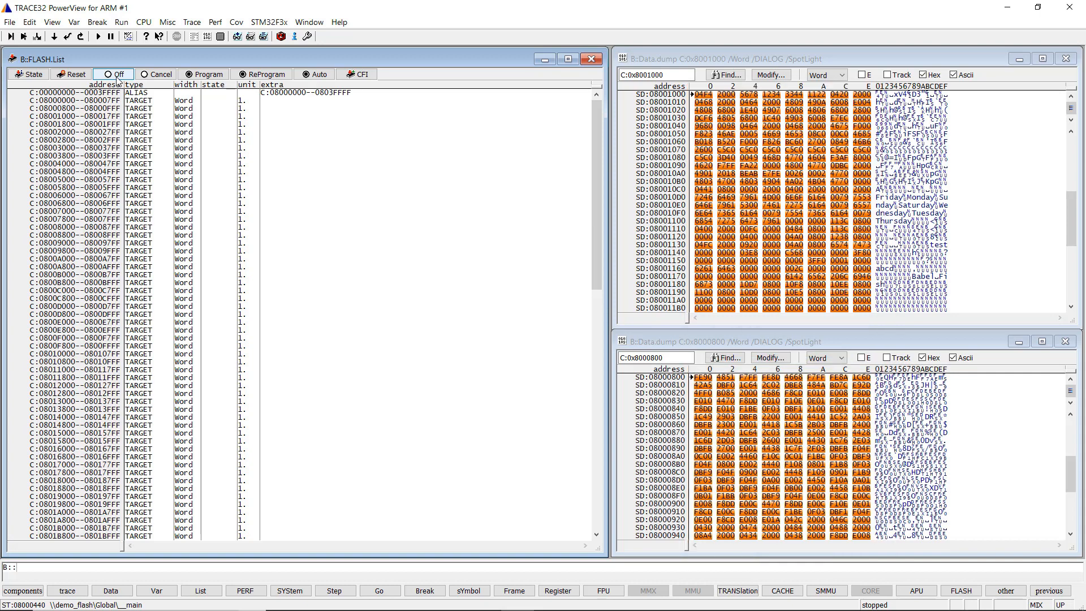
{"action": "left_click", "coordinate": [109, 74]}
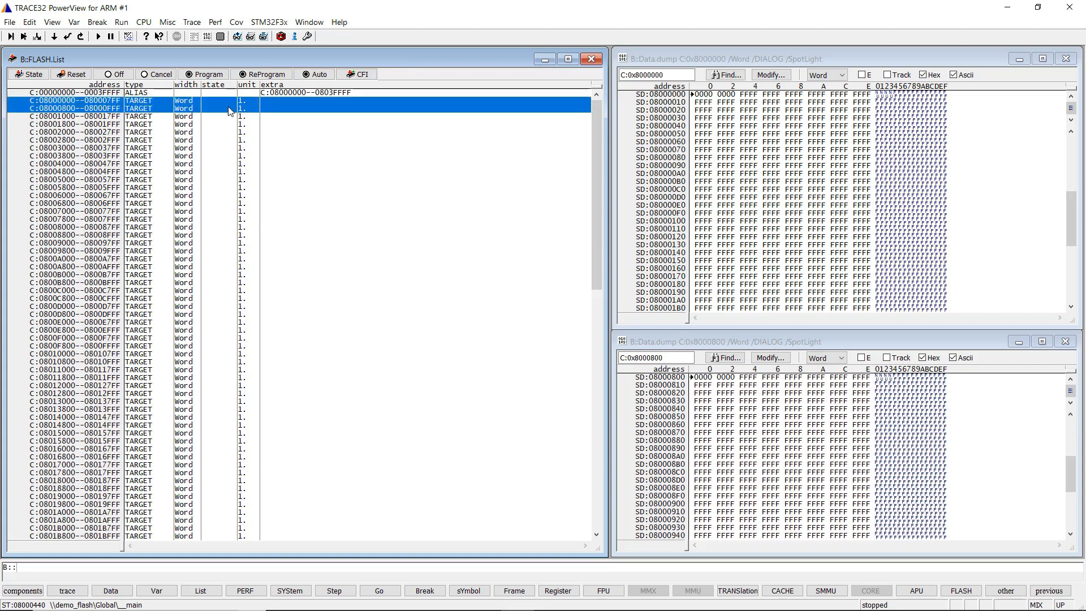
Step: ReProgram the two selected sectors, Data.LOAD.Elf demo_flash.axf, then commit with Off
{"action": "right_click", "coordinate": [229, 110]}
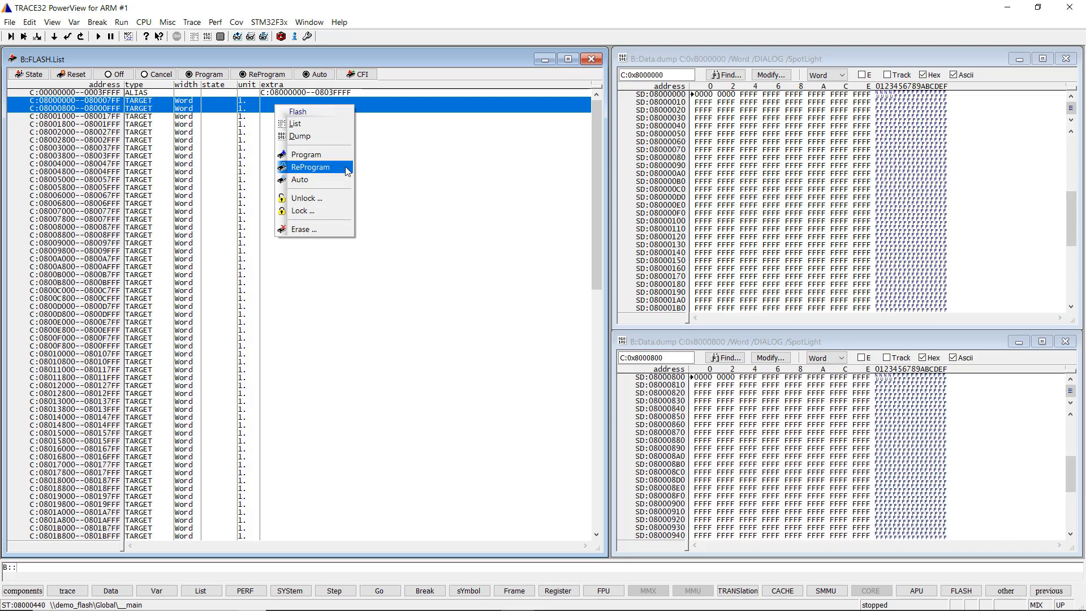
{"action": "left_click", "coordinate": [309, 167]}
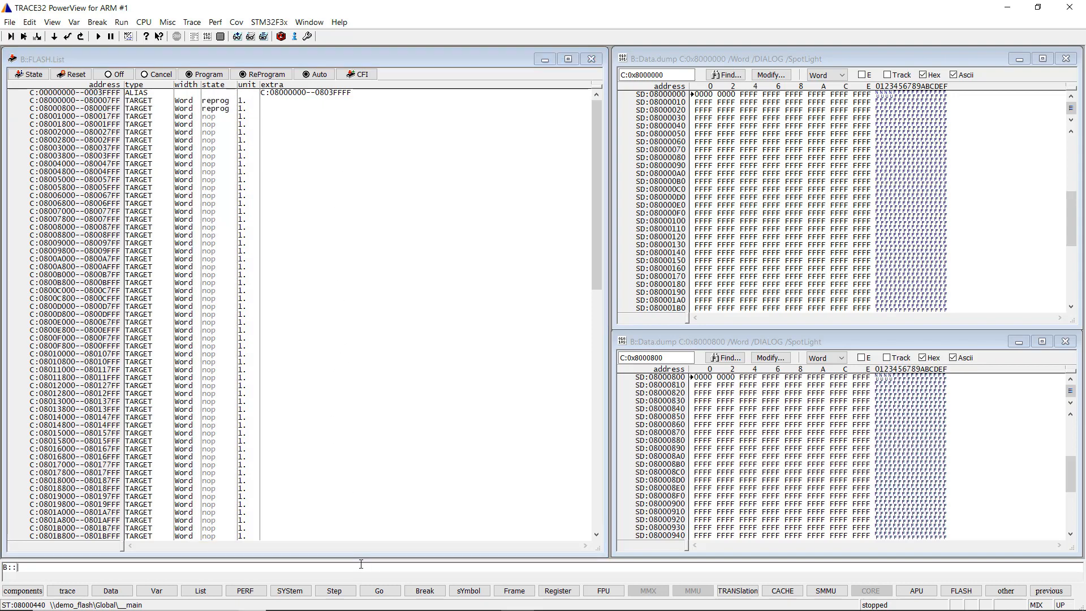
{"action": "type", "text": "Data.LOAD.Elf C:\\T32\\demo\\arm\\hardware\\stm32\\stm32f3\\sieve\\demo_flash.axf"}
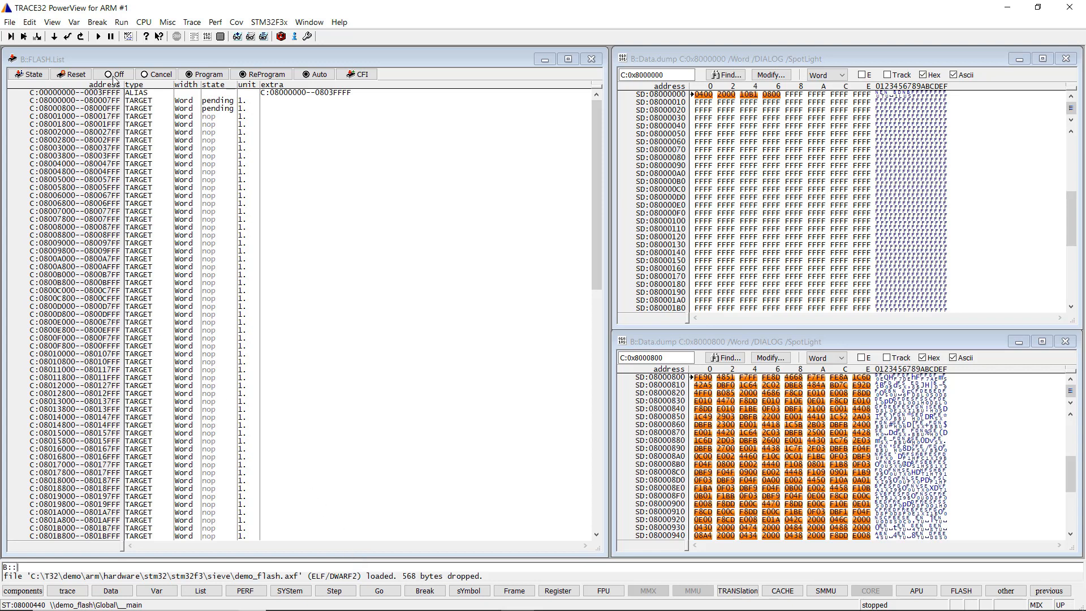
{"action": "left_click", "coordinate": [109, 74]}
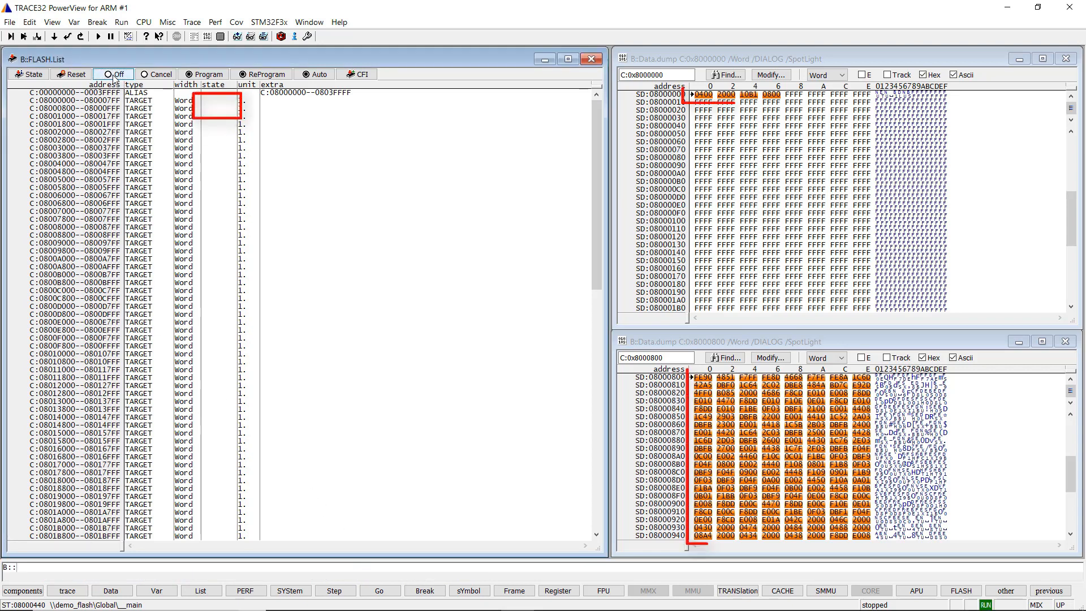